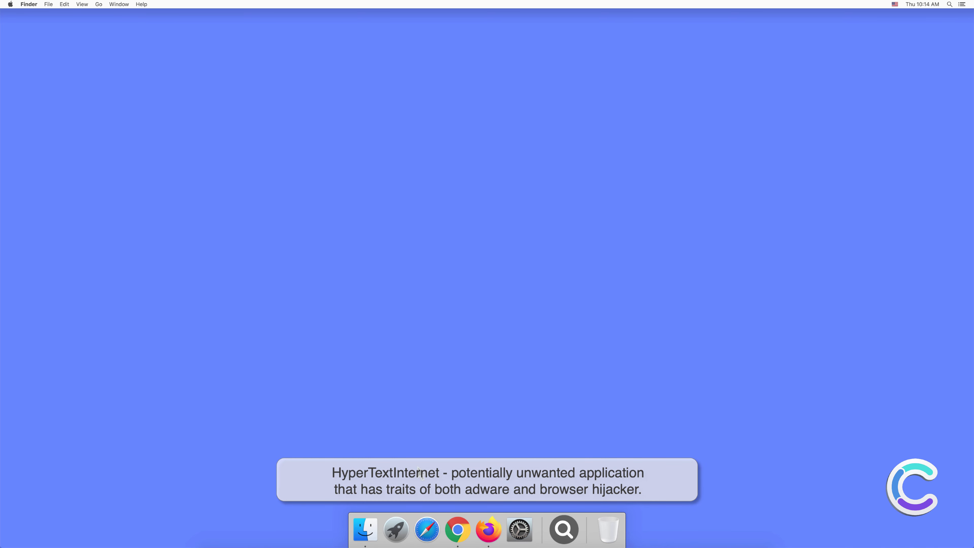
Check the Applications folder in Finder for the HyperTextInternet app
click(365, 529)
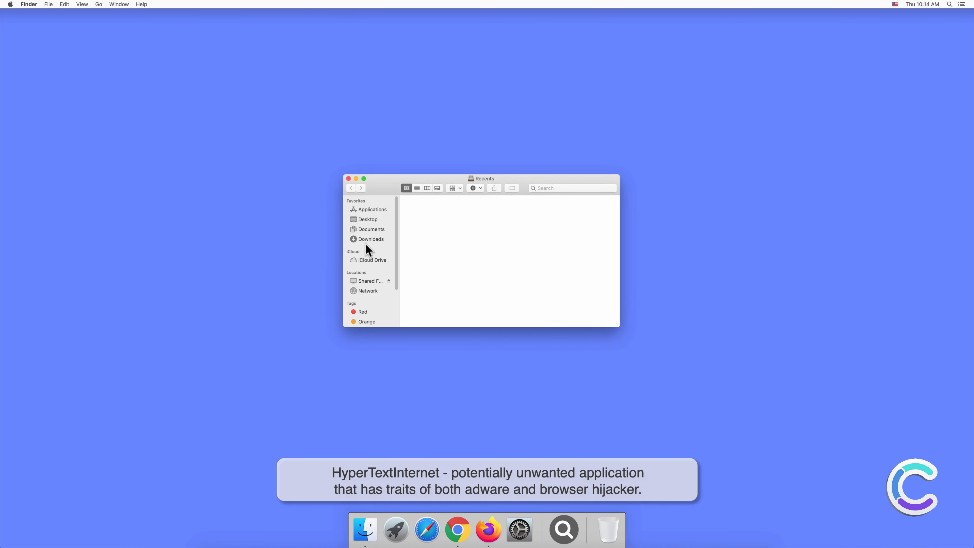
click(371, 210)
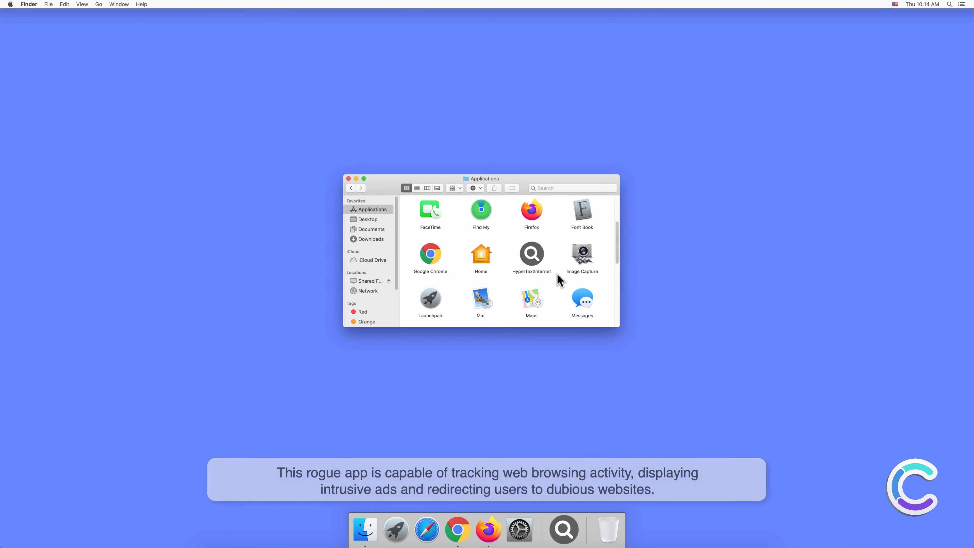
mouse_move(351, 182)
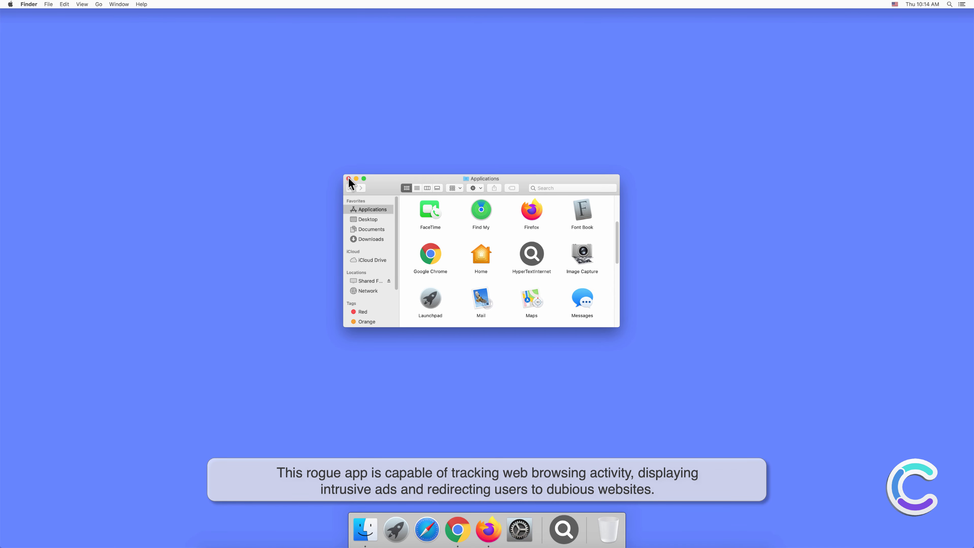
click(351, 182)
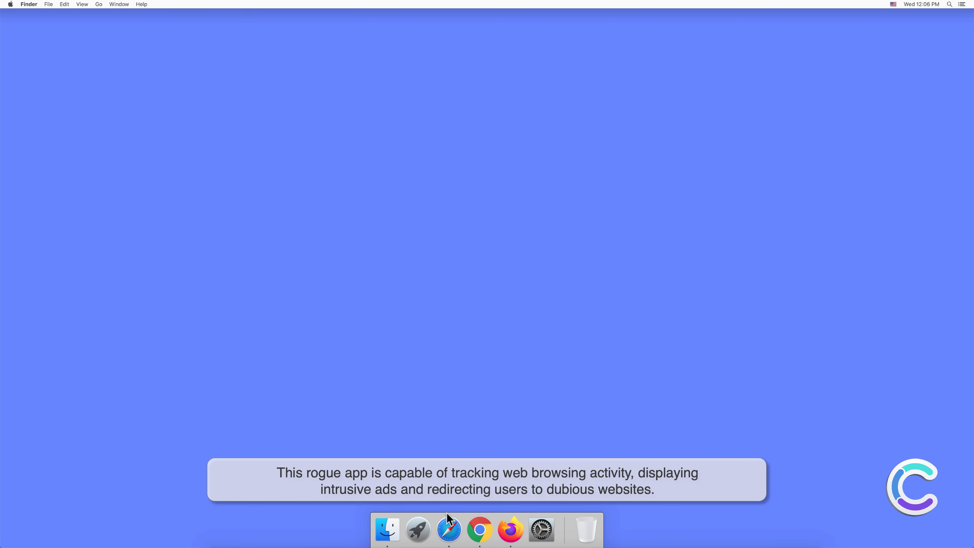
Review Safari's Extensions settings showing the enabled HyperTextInternet 1.0 extension
click(448, 530)
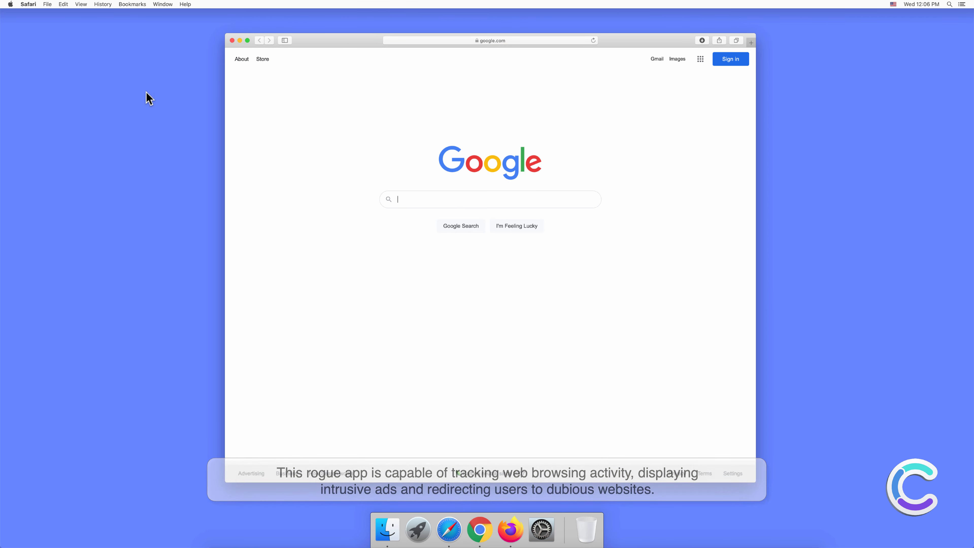
click(28, 5)
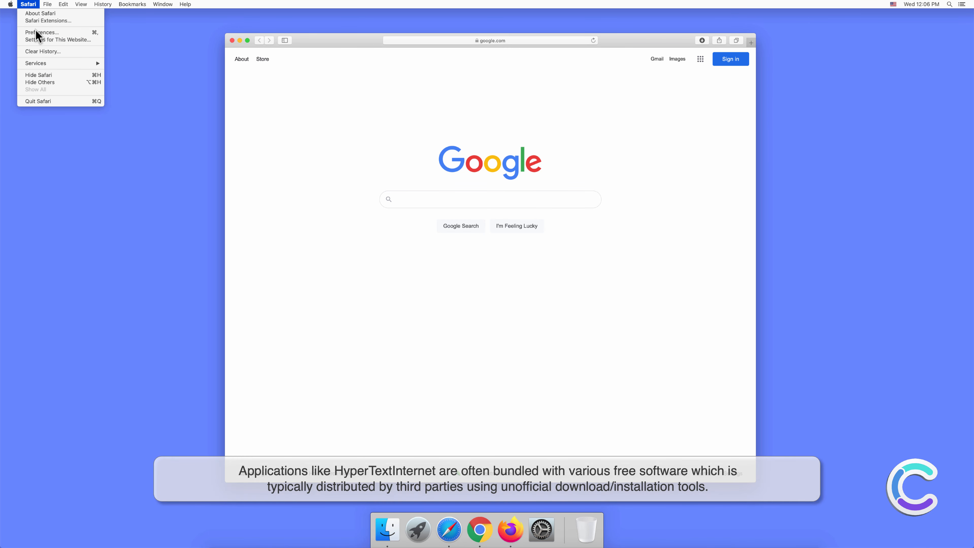
click(41, 32)
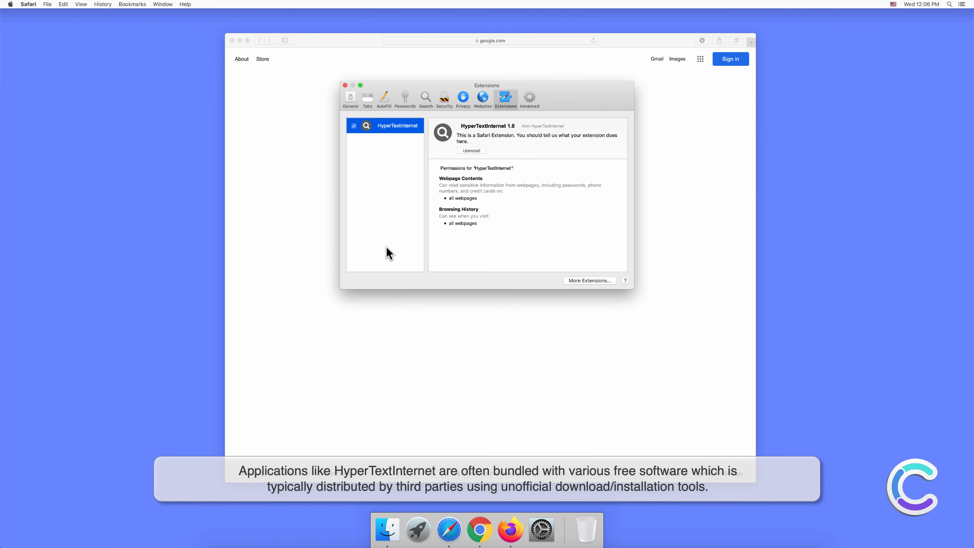
mouse_move(385, 254)
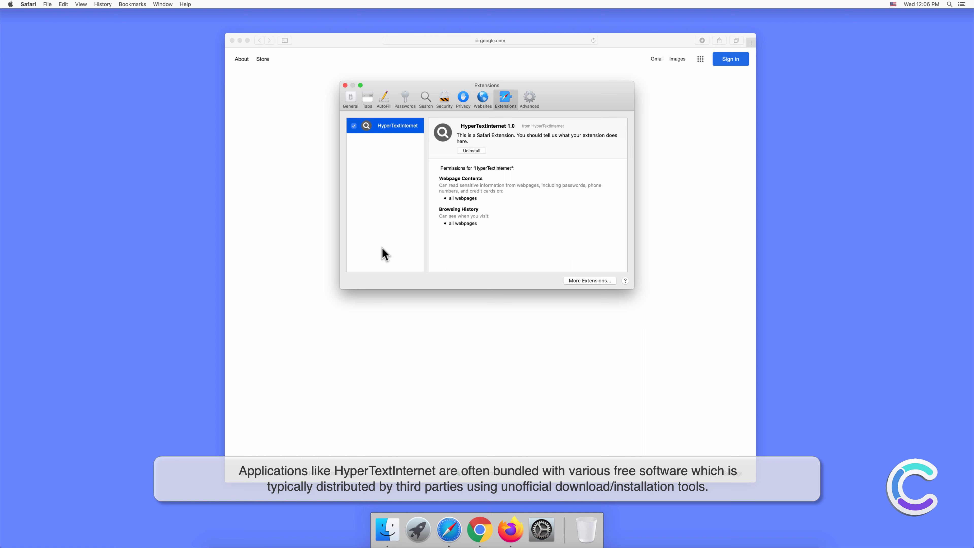
mouse_move(347, 153)
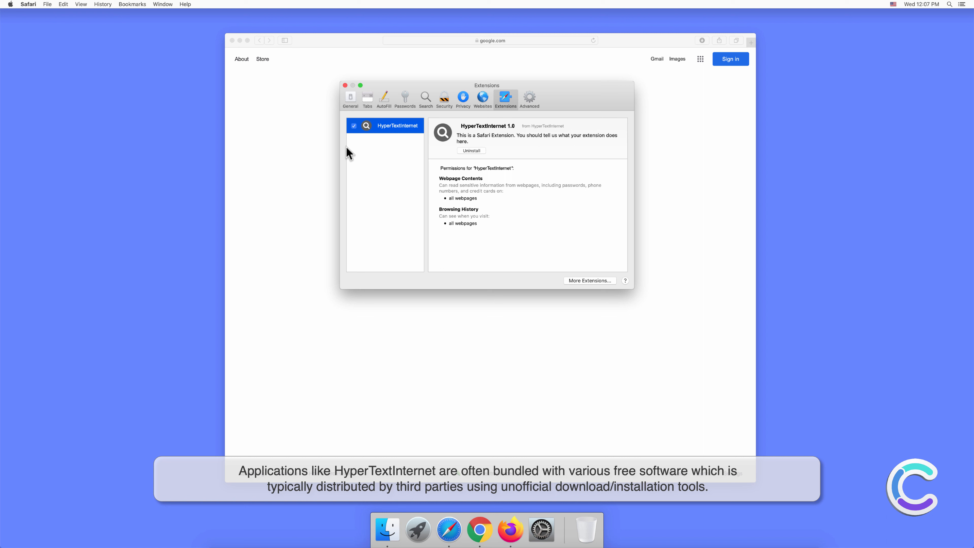
click(345, 85)
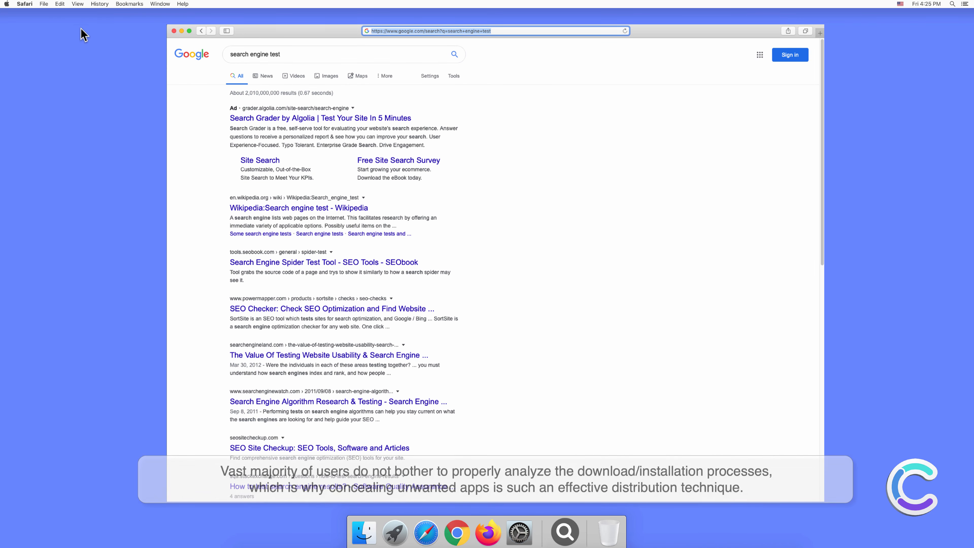
Run a Google search for 'testing search engine' in a new tab, then close Safari
click(25, 3)
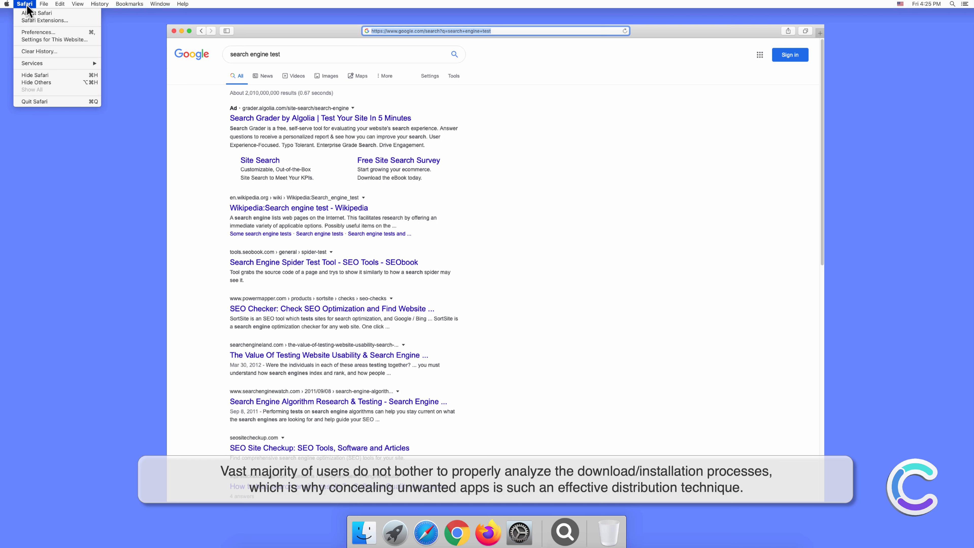
mouse_move(38, 36)
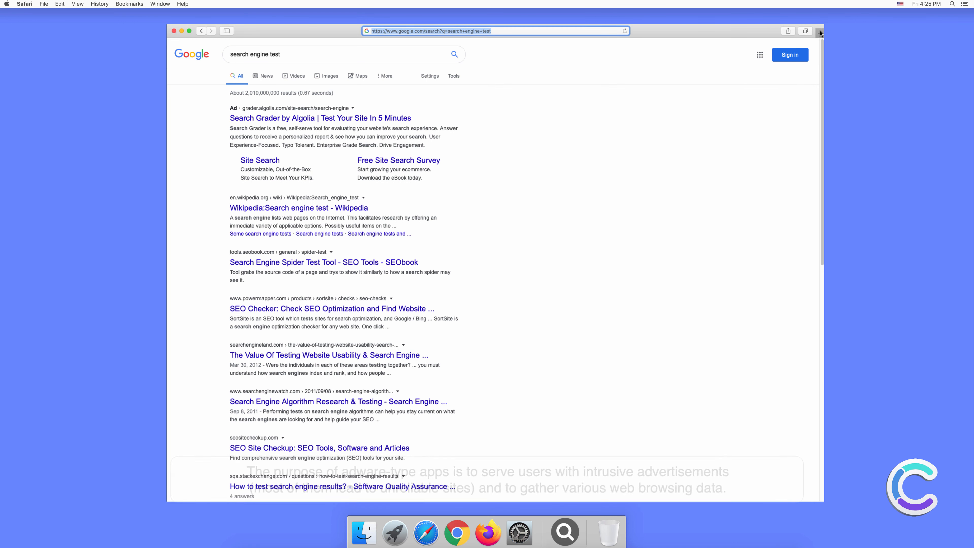
click(201, 31)
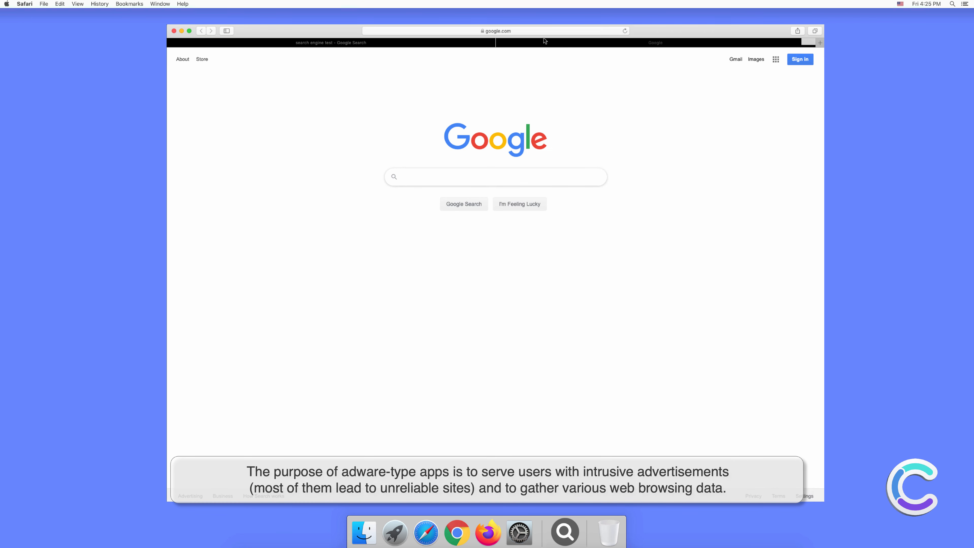
click(494, 31)
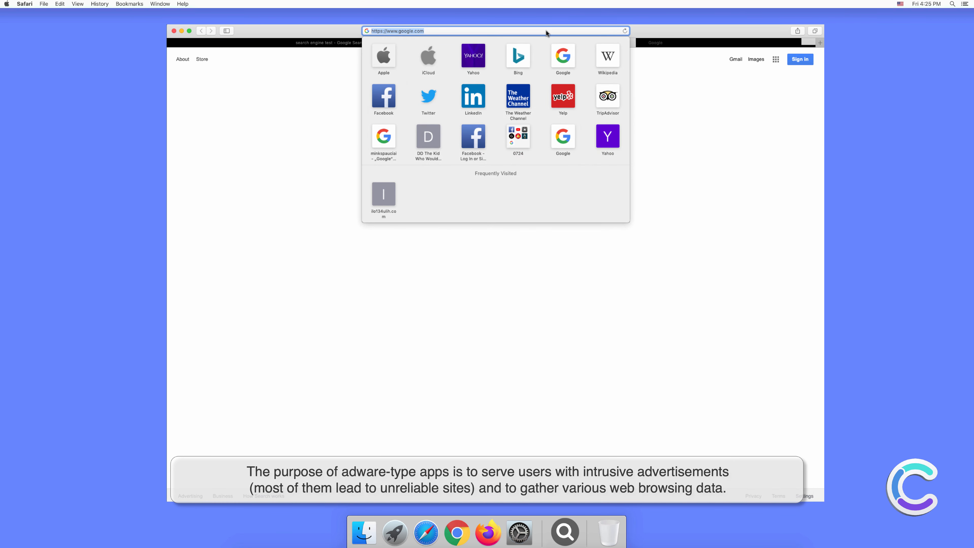
text(testing)
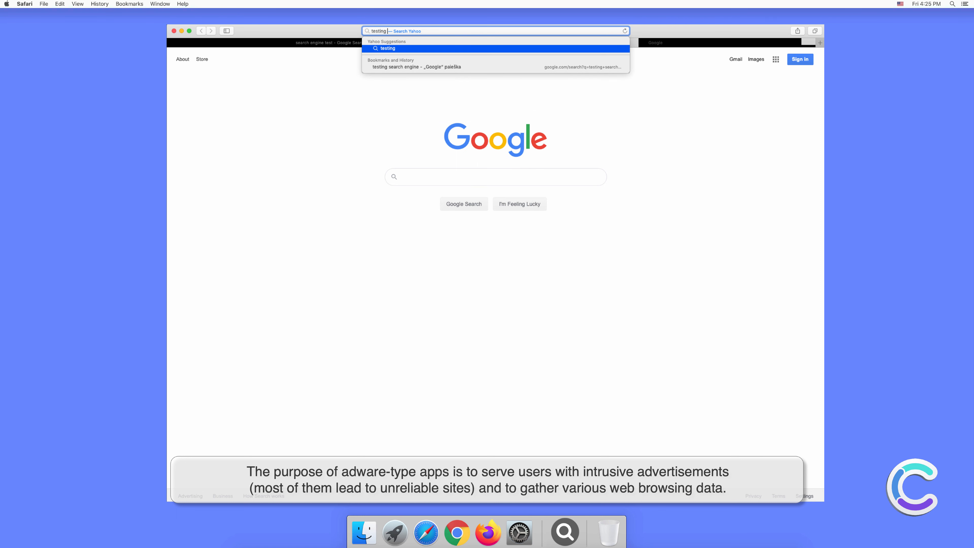
text(sear)
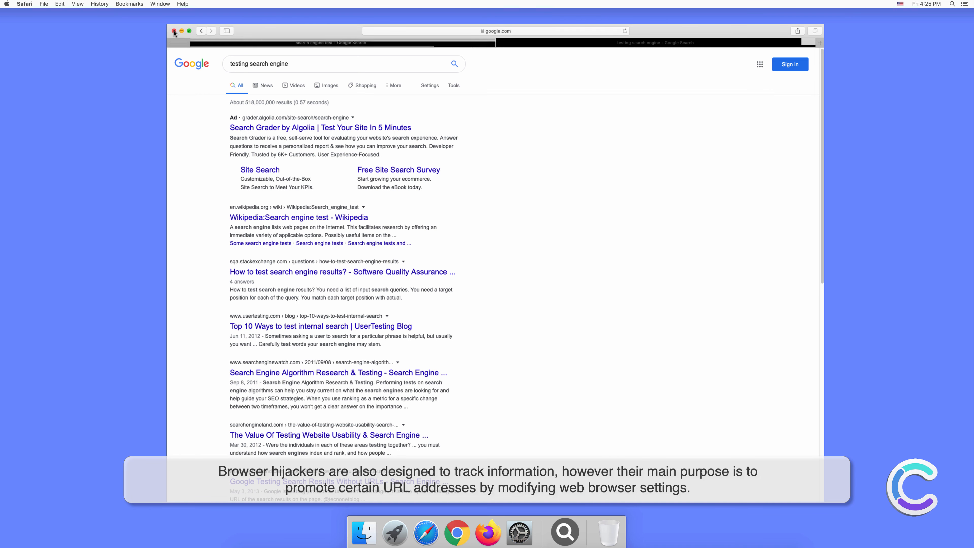
click(174, 31)
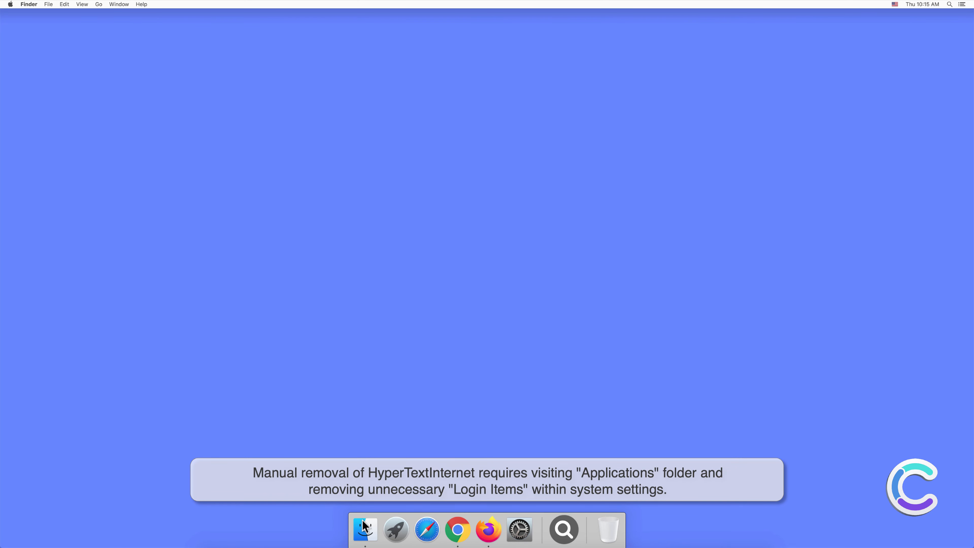
Confirm HyperTextInternet is gone from the Applications folder and close Finder
click(364, 530)
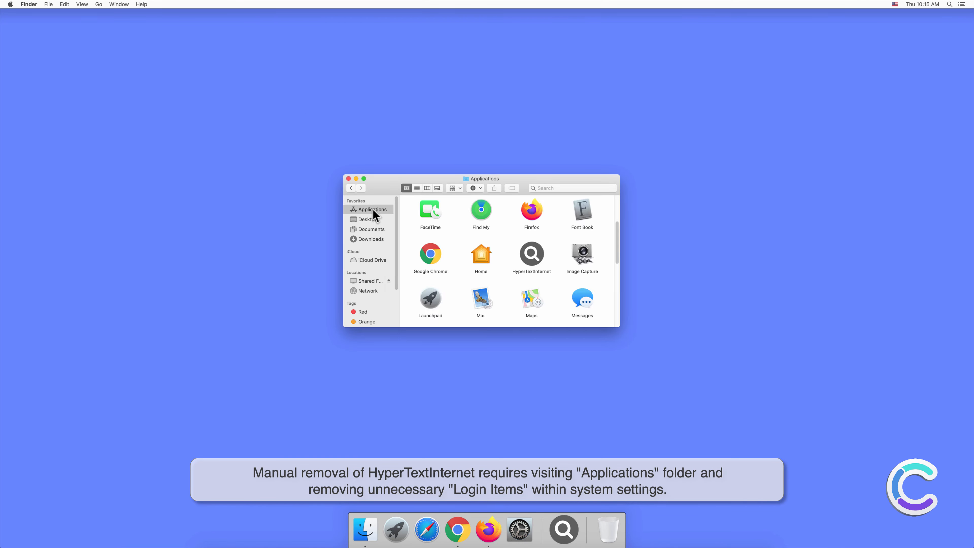
click(531, 255)
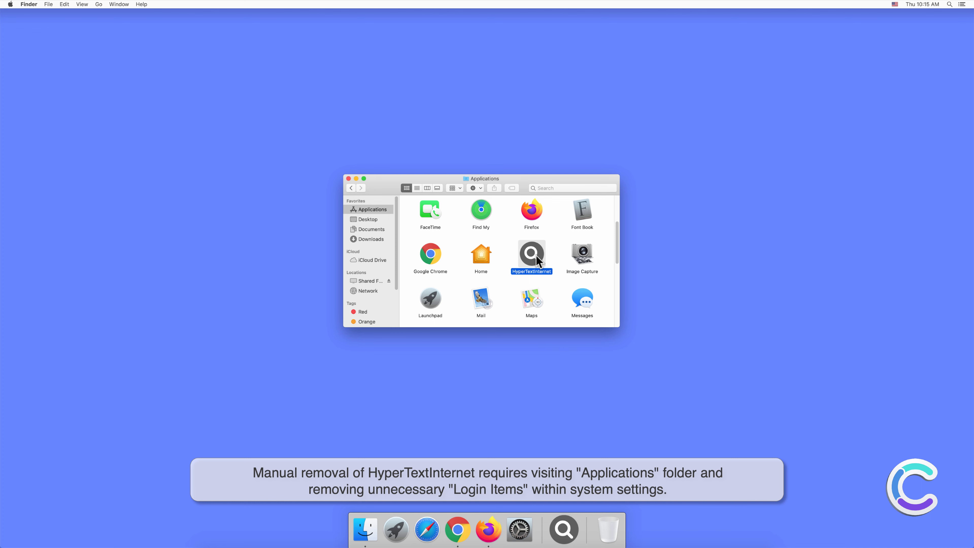
mouse_move(549, 283)
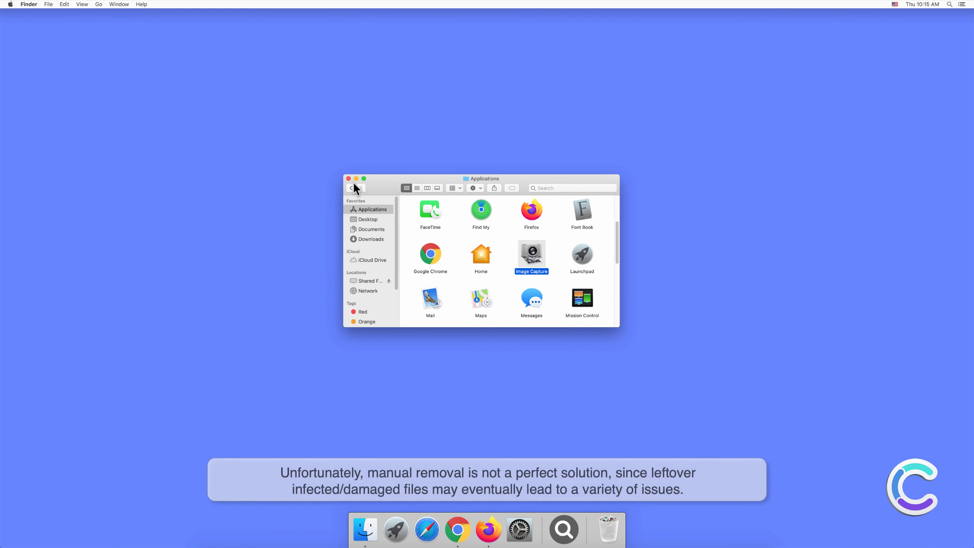
click(349, 179)
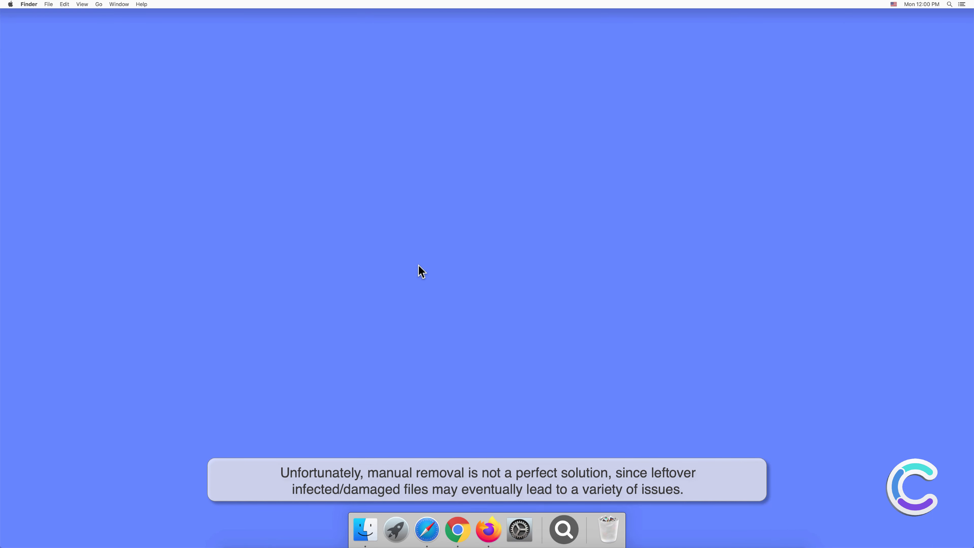
Verify the Users & Groups login items list is empty, then close System Preferences
click(519, 530)
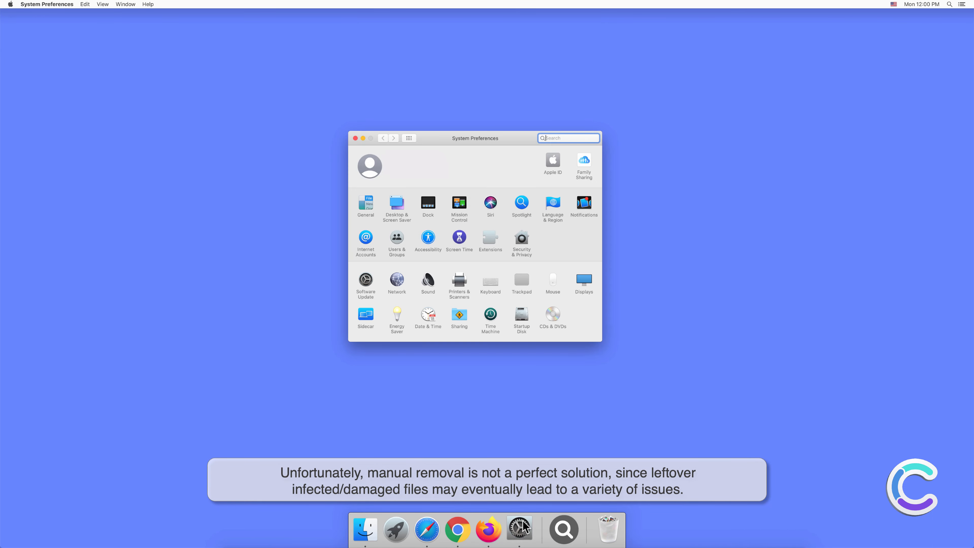
mouse_move(397, 244)
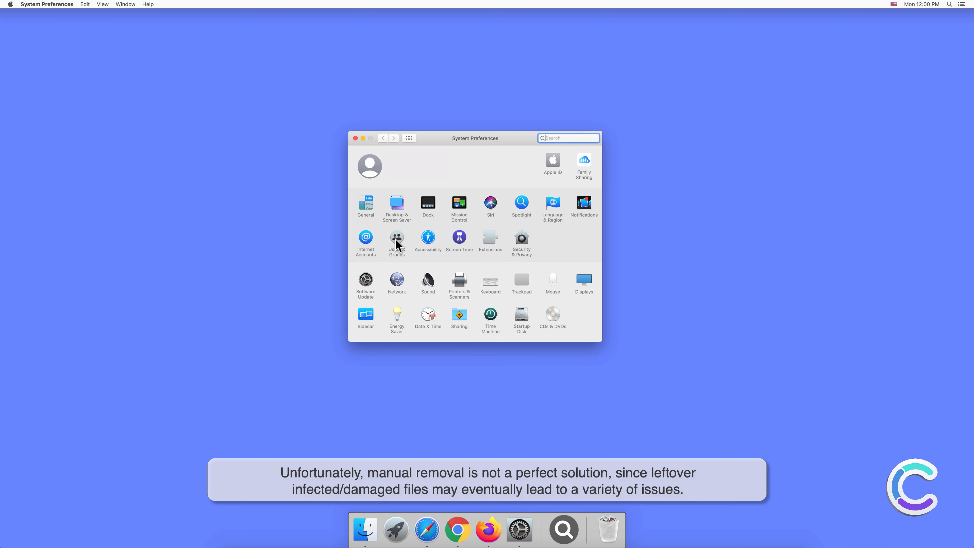
click(396, 241)
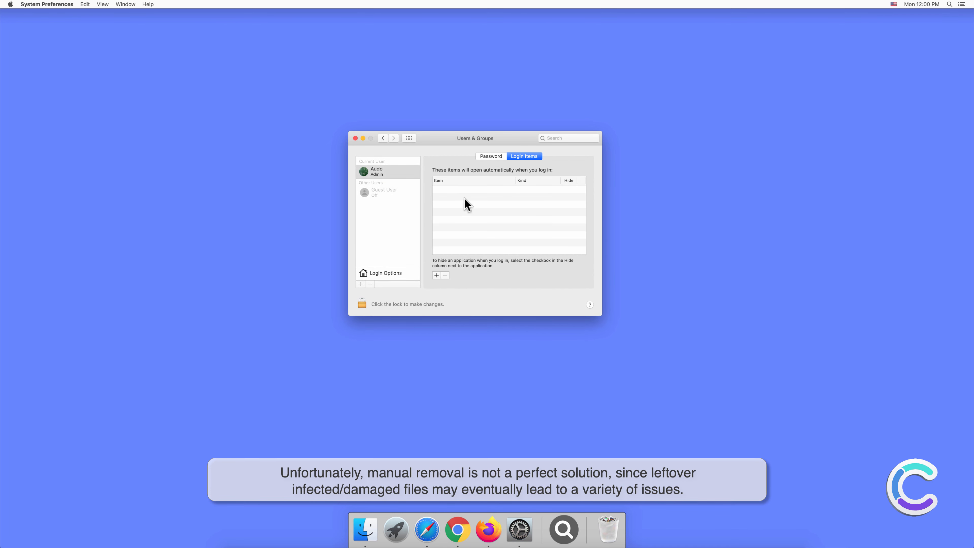
click(355, 138)
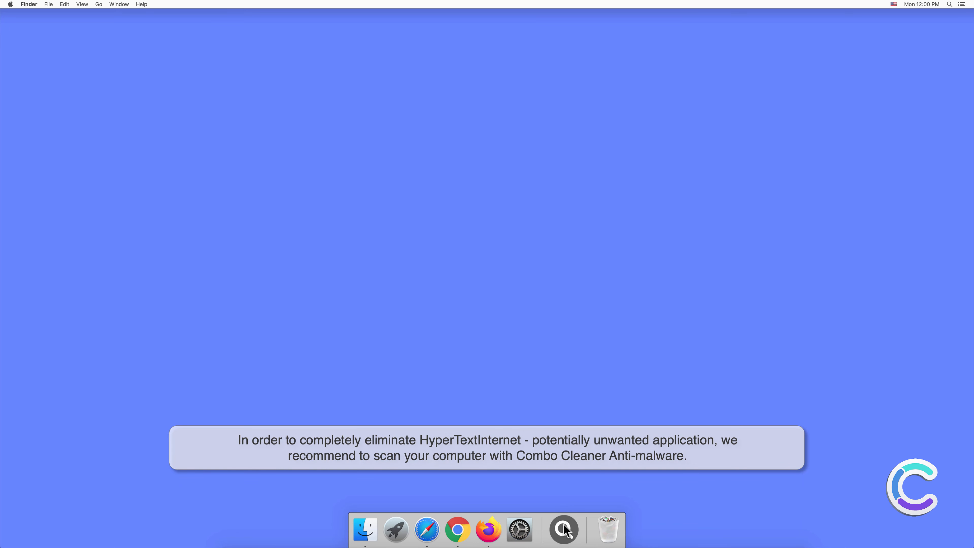
Remove the suspicious search-style app from the Dock and reopen Safari
right_click(563, 529)
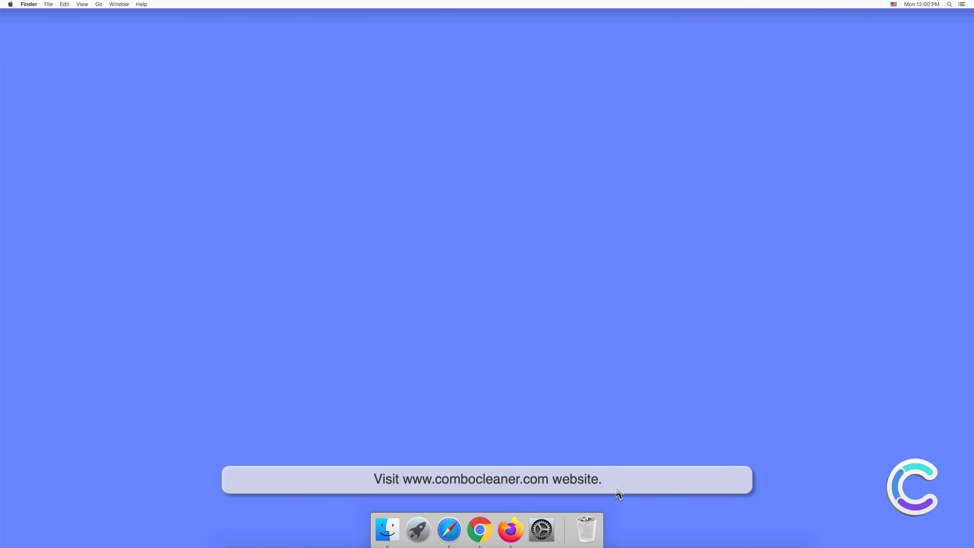
click(448, 530)
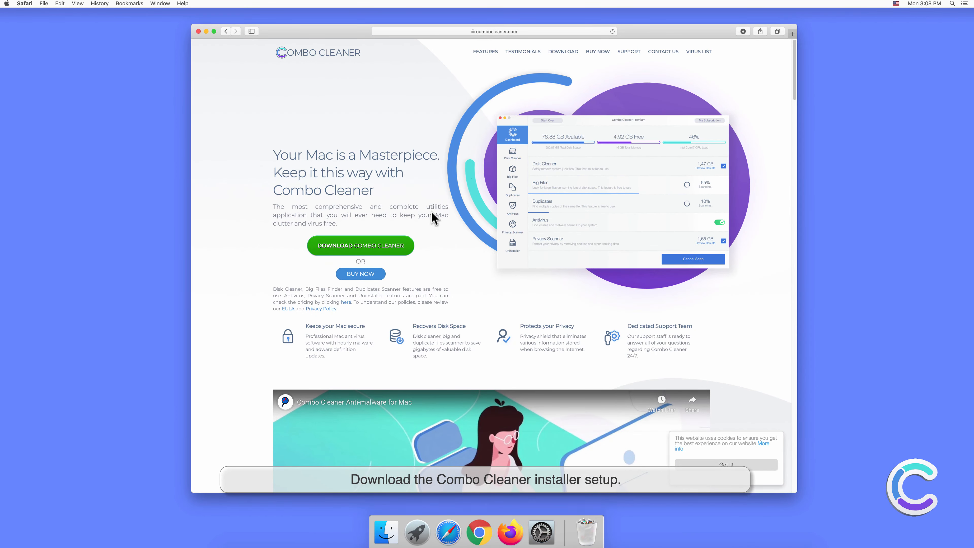
Download combocleaner.dmg and mount the disk image
click(743, 31)
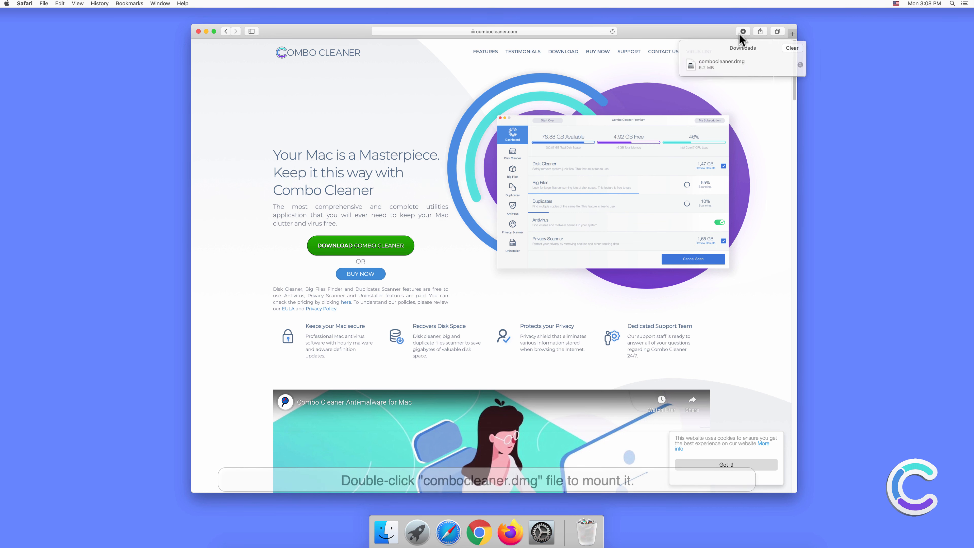
click(720, 63)
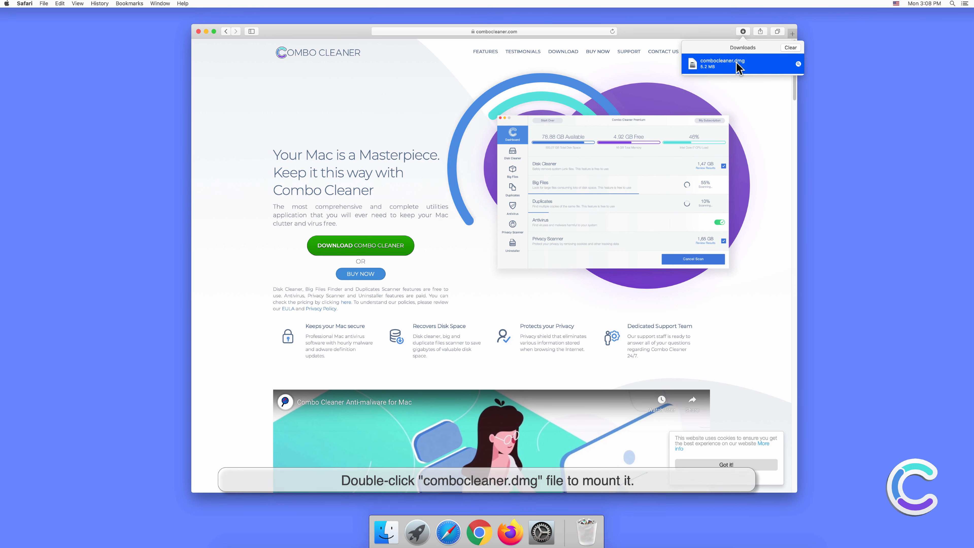
double_click(721, 63)
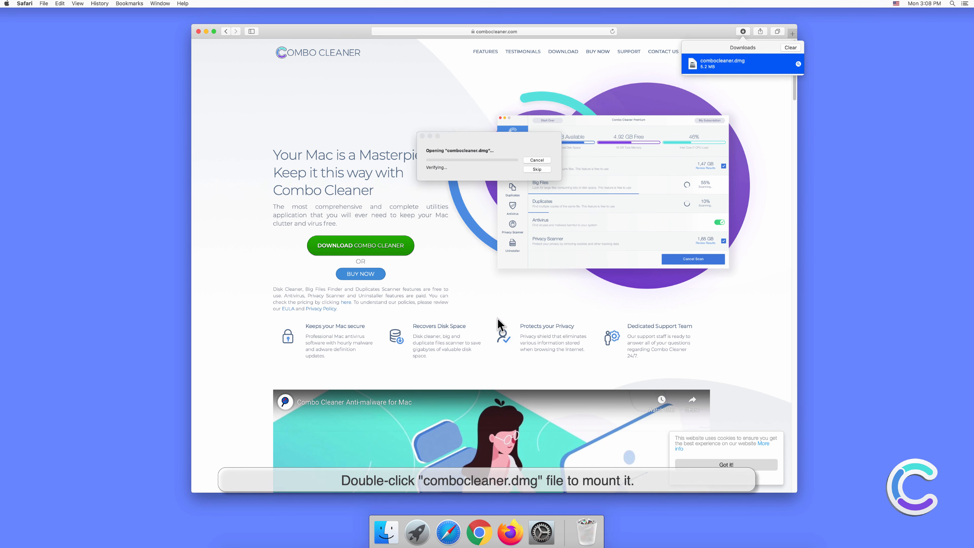
mouse_move(461, 318)
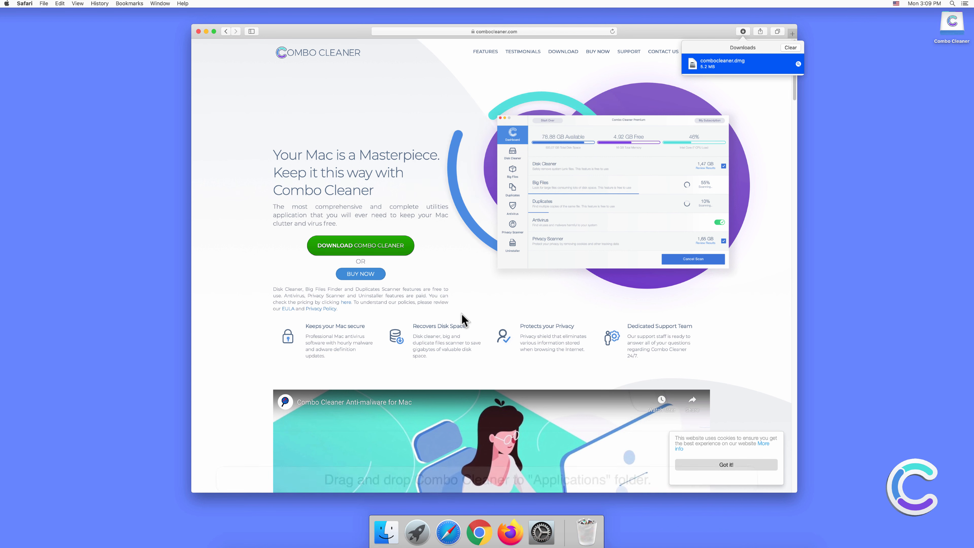
double_click(722, 63)
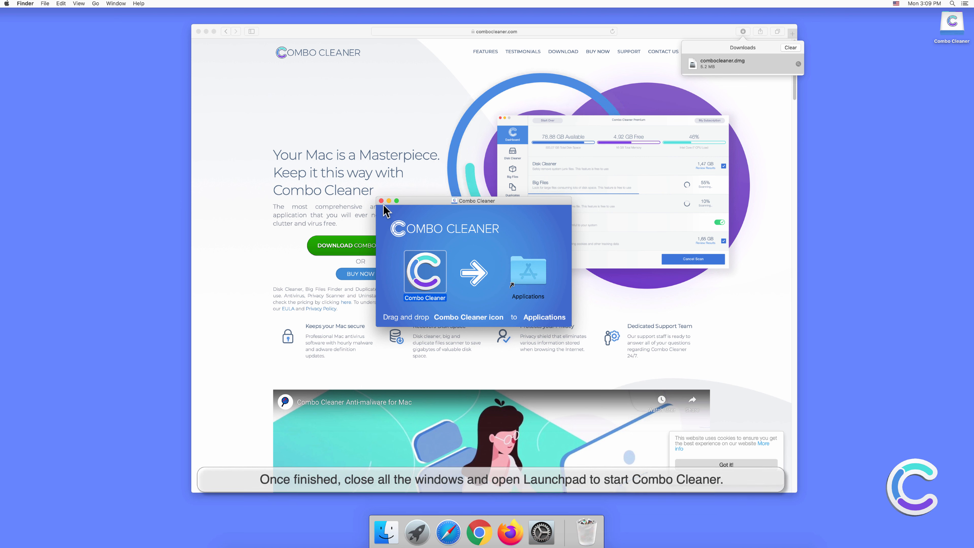
Close the Combo Cleaner installer window and Safari
click(376, 201)
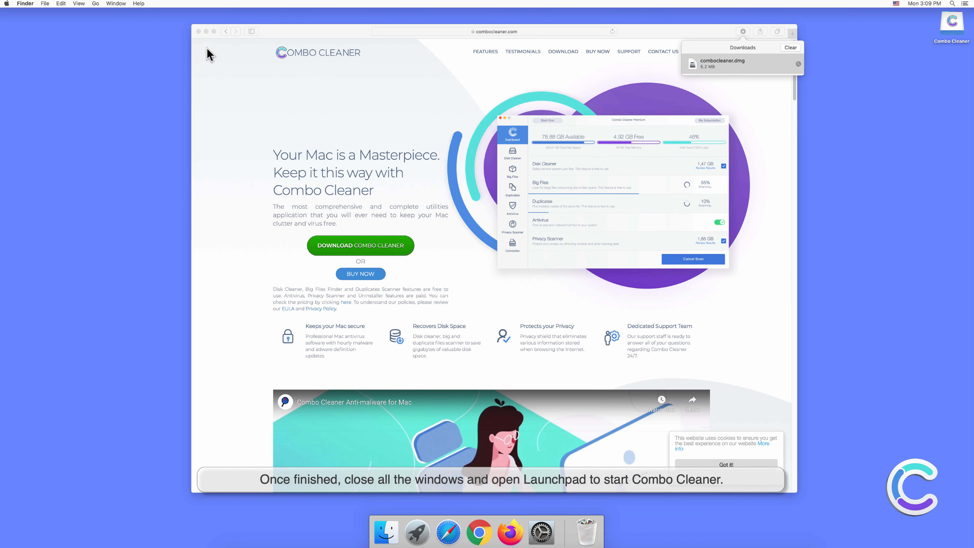
click(198, 31)
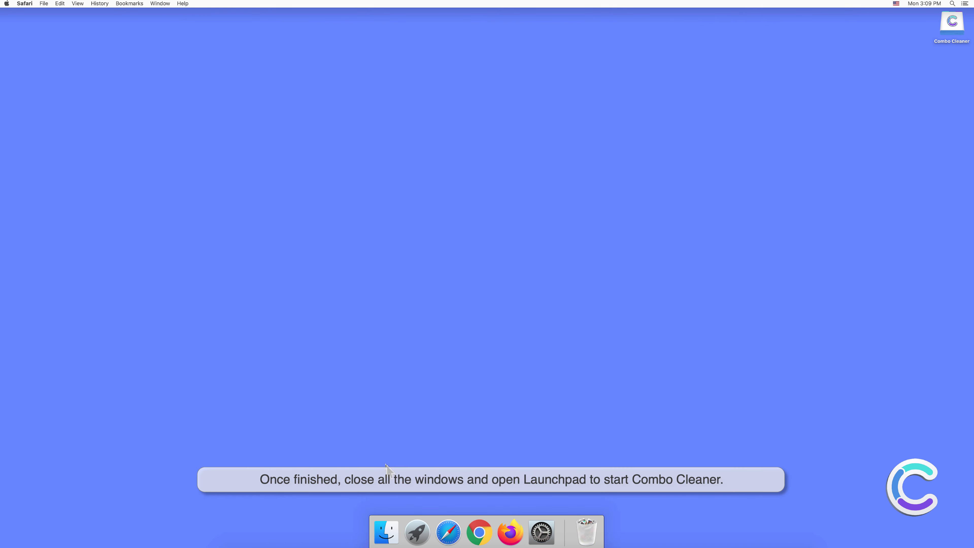
mouse_move(416, 533)
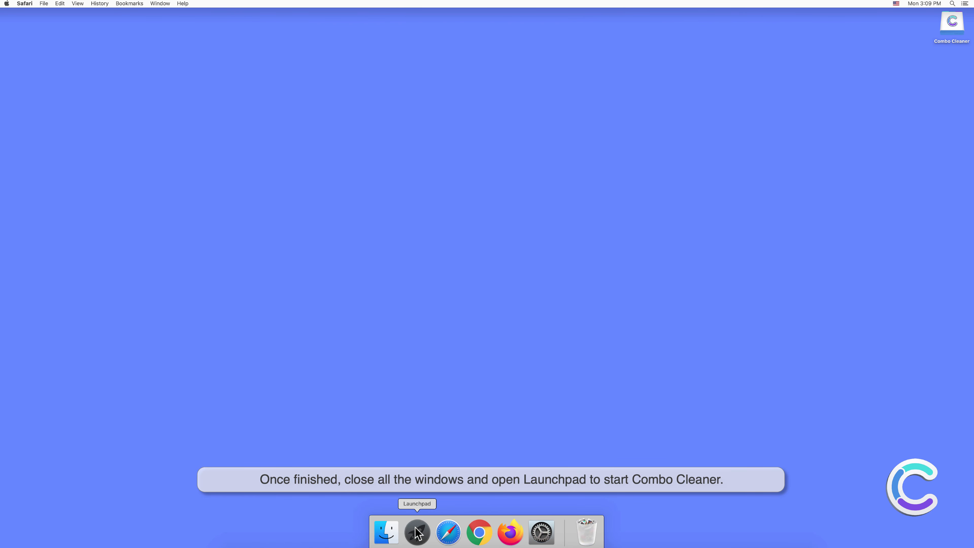
Launch Combo Cleaner from Launchpad and confirm opening the downloaded app
click(416, 532)
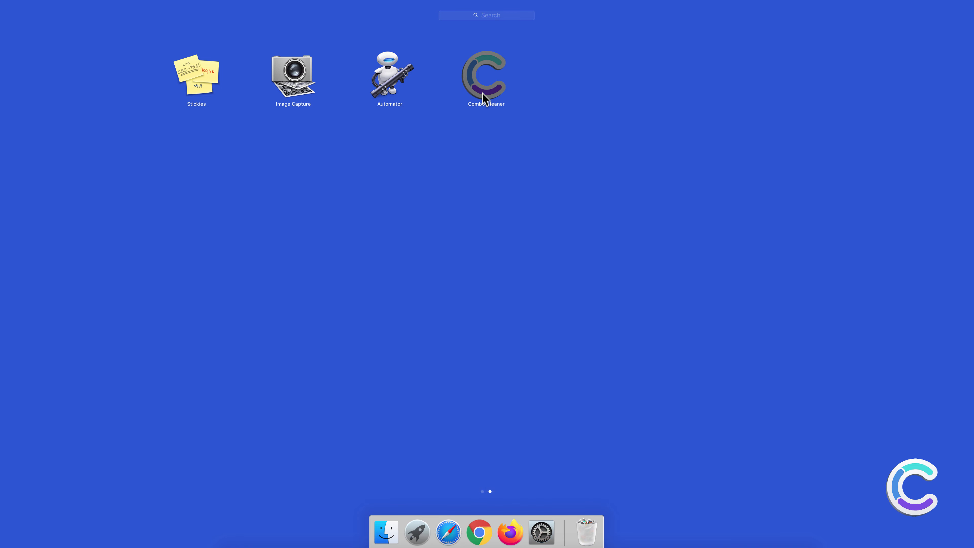
double_click(486, 75)
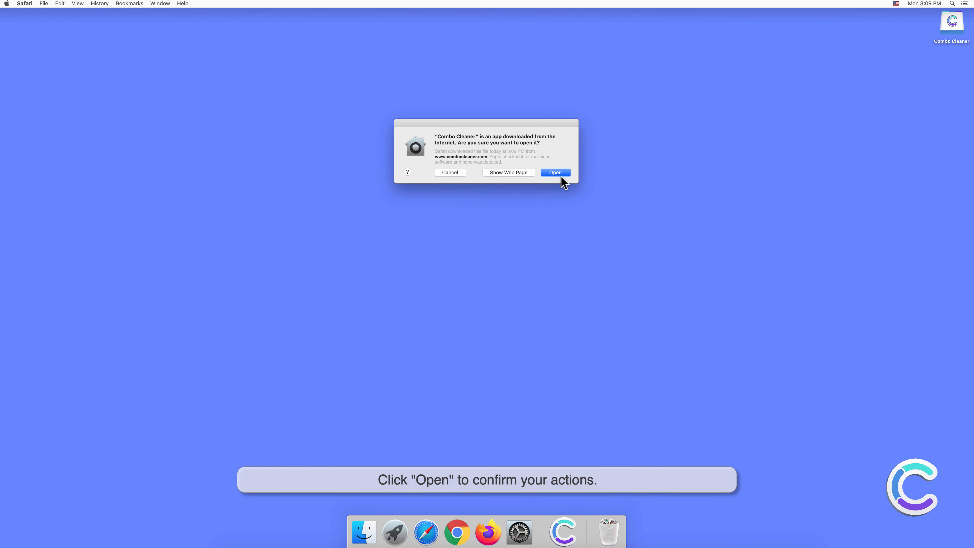
click(554, 172)
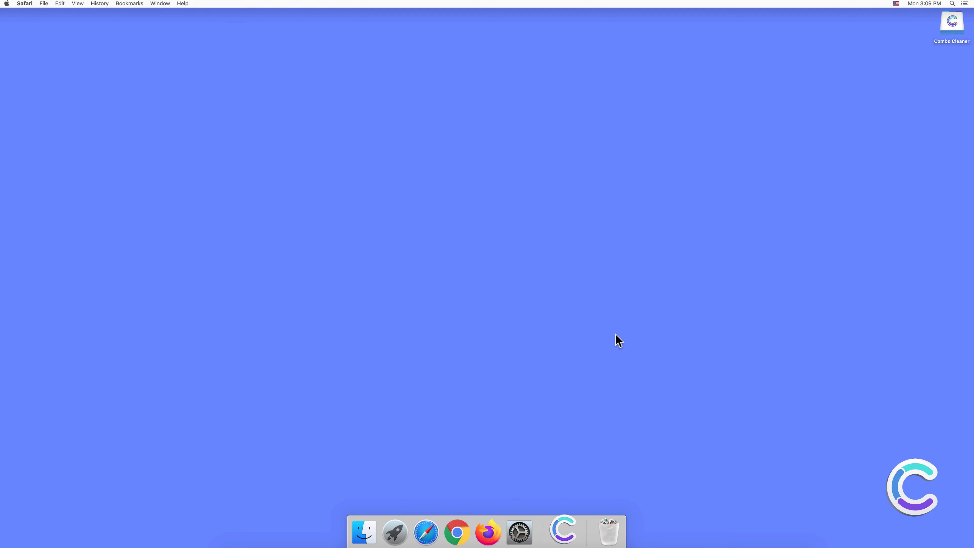
click(562, 532)
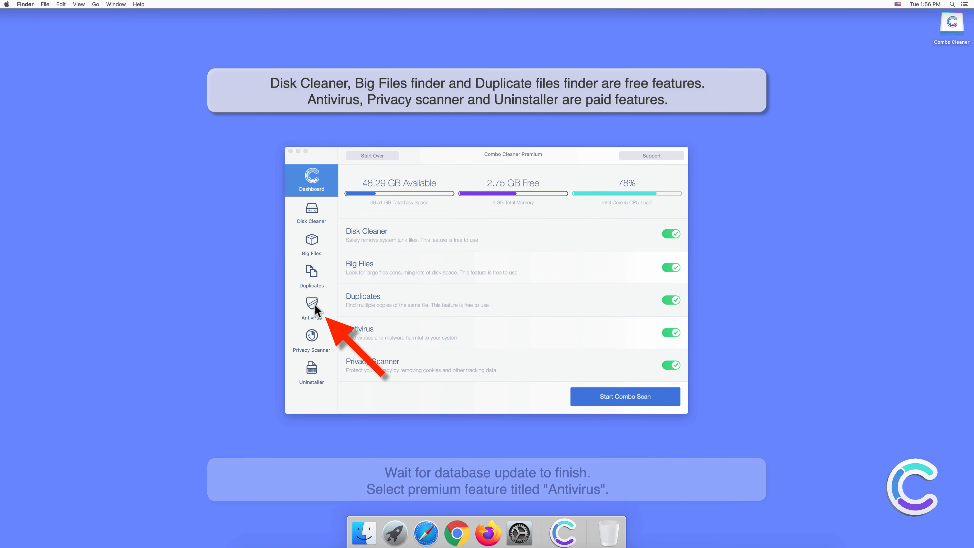
Run a full Antivirus scan, which reports ten adware items
click(311, 309)
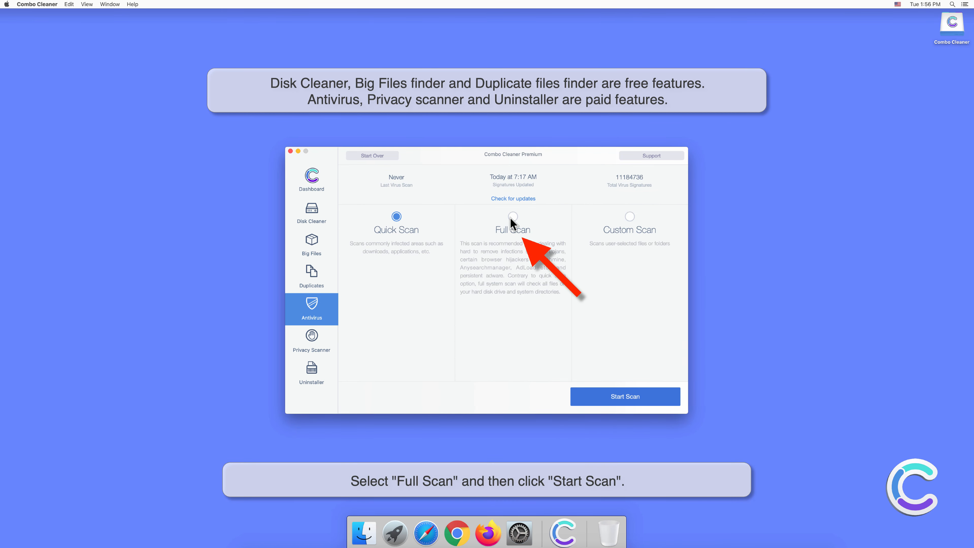
click(624, 396)
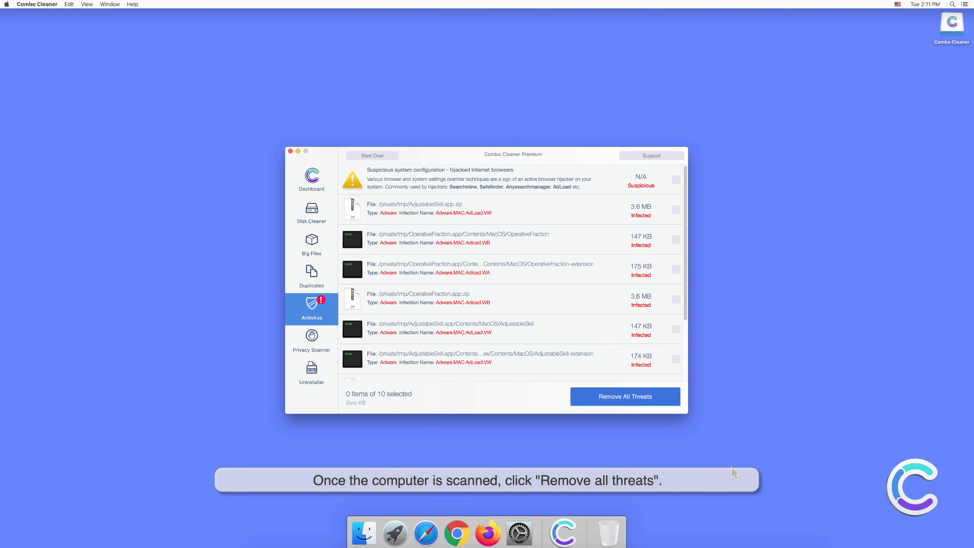
Remove all detected threats with the admin password and accept restarting now
click(624, 396)
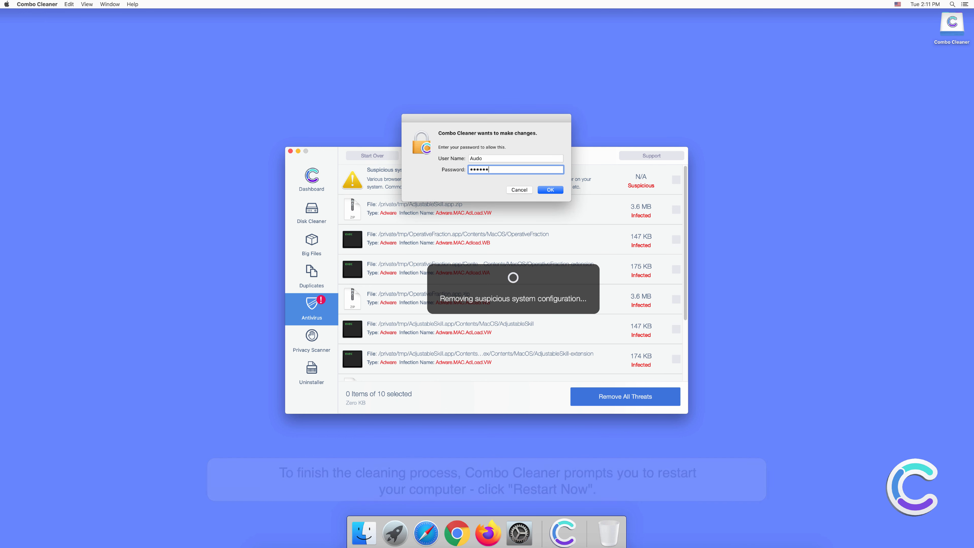
click(549, 189)
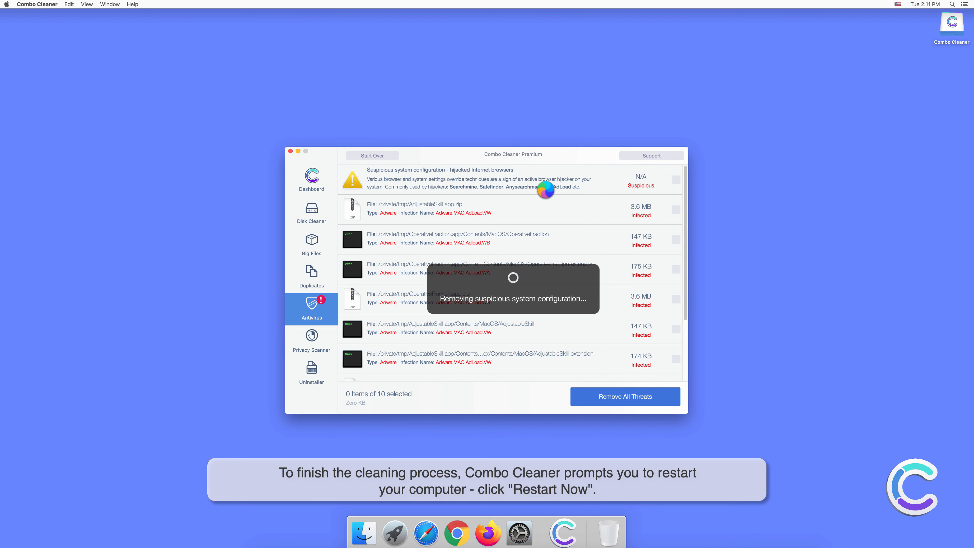
click(625, 396)
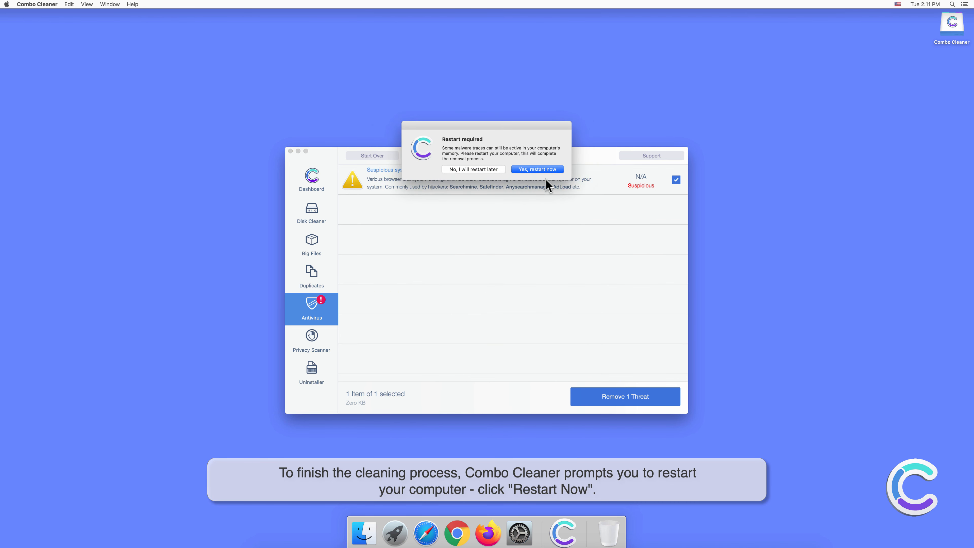
click(536, 169)
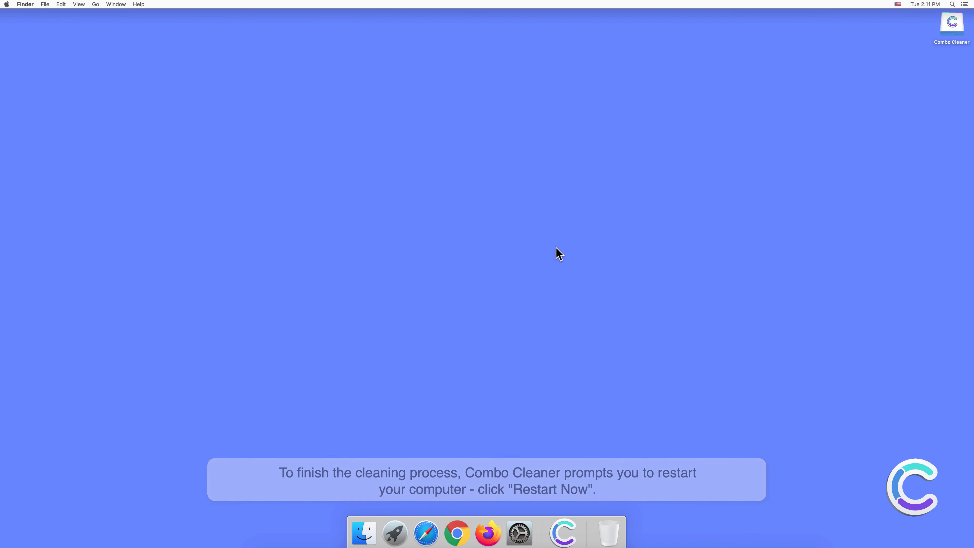